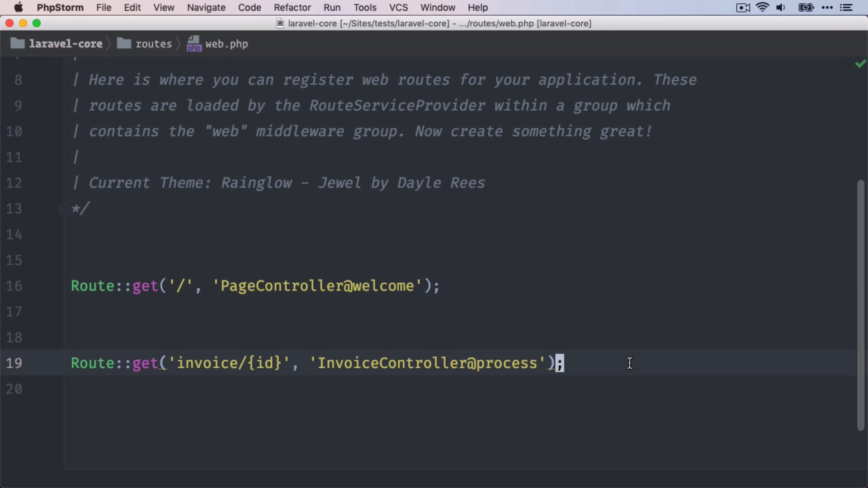
- Highlight 'invoice' and 'id' in the invoice/{id} route on line 19 of web.php
double_click(206, 363)
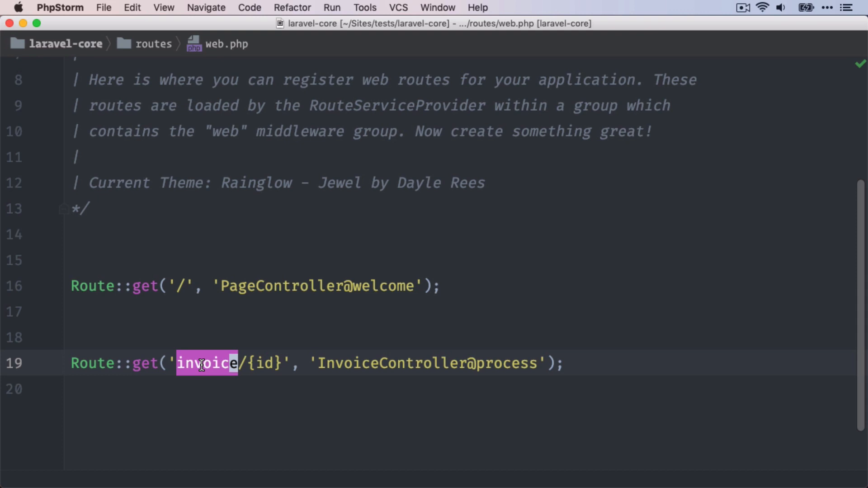
double_click(266, 363)
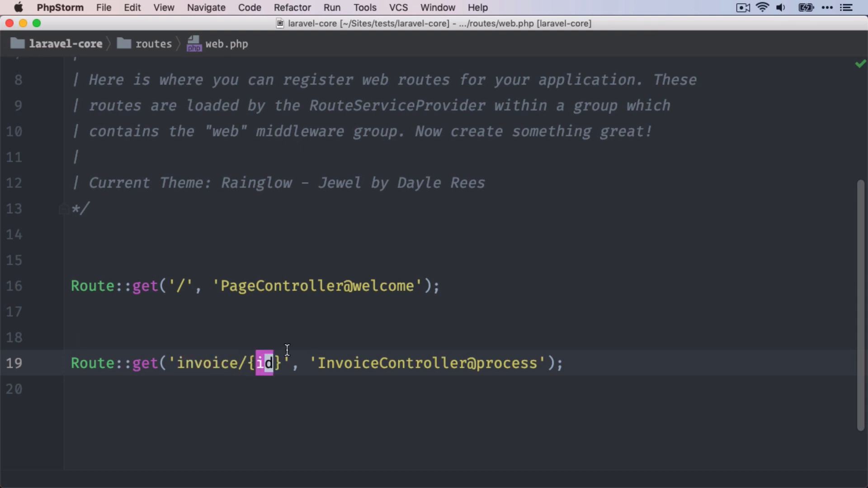
mouse_move(400, 360)
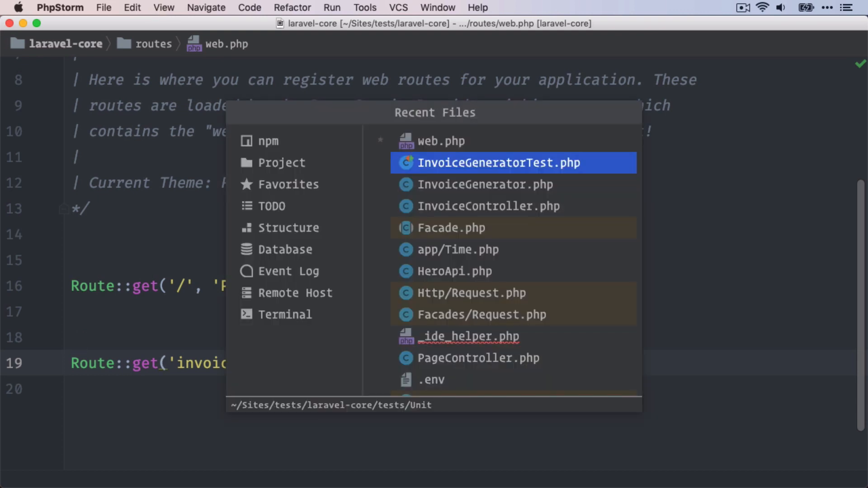
- Open InvoiceController.php from Recent Files and scroll down to its process() method
left_click(488, 206)
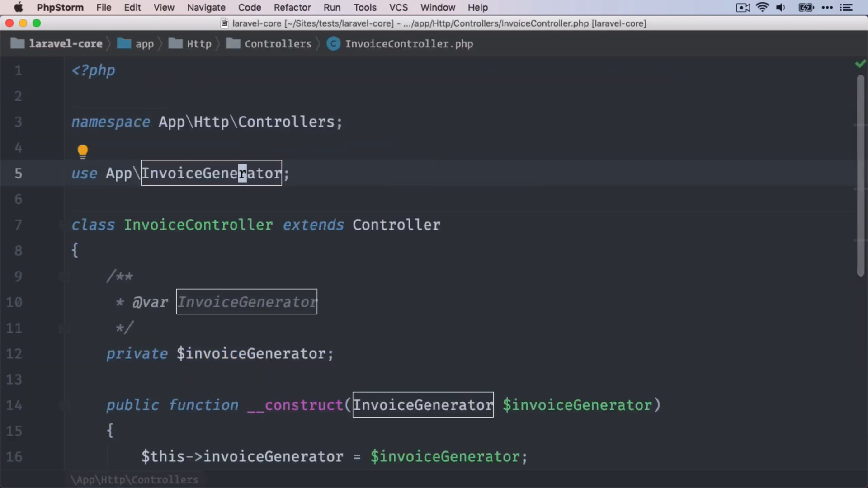
scroll("down", 3)
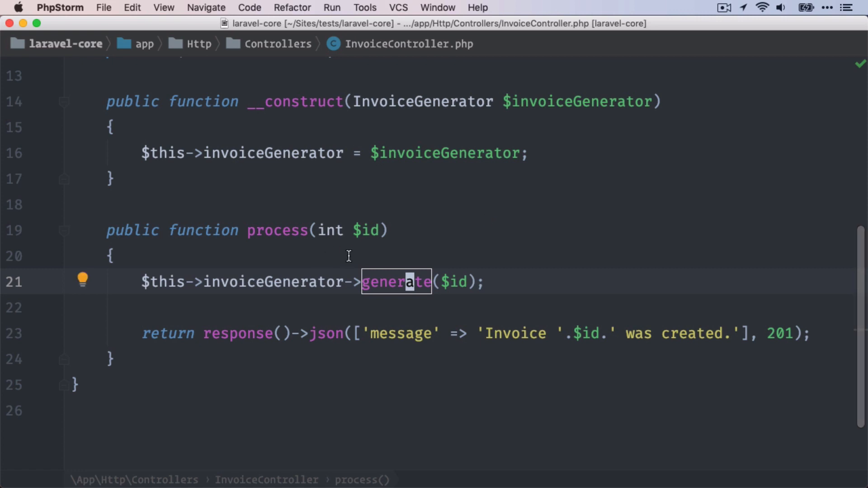
mouse_move(480, 233)
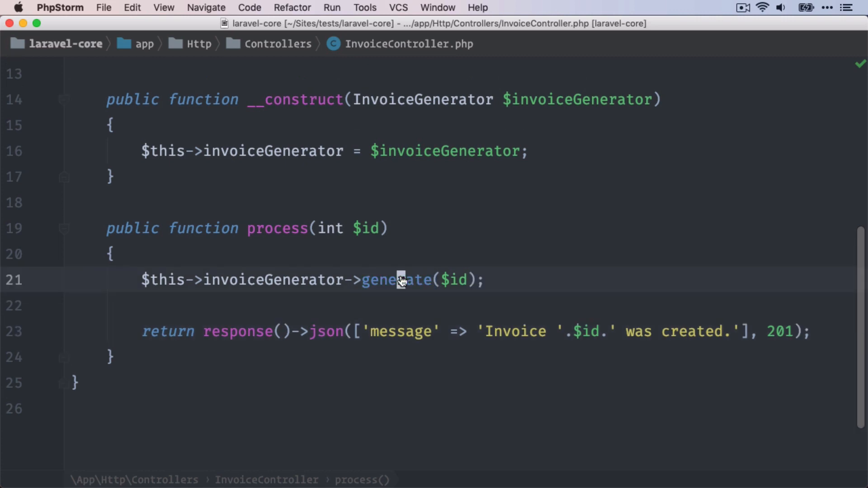
- Jump to generate() in InvoiceGenerator.php and scroll through the constructor and generate method
left_click(395, 279)
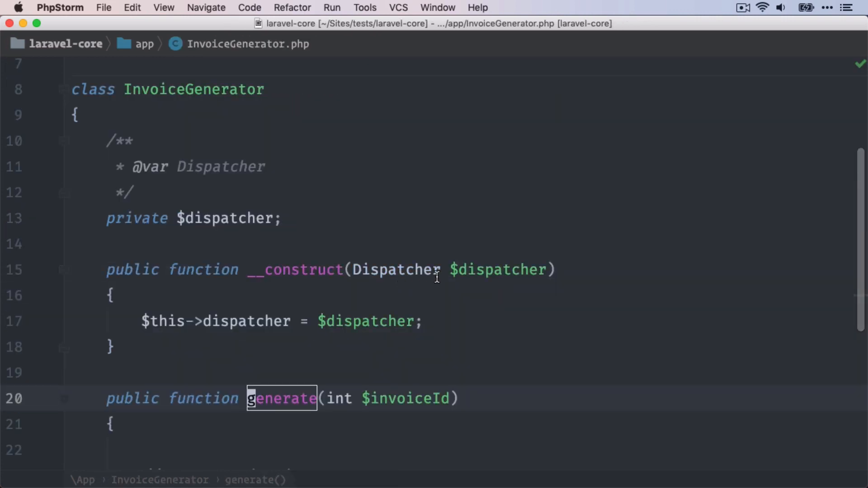
scroll("down", 3)
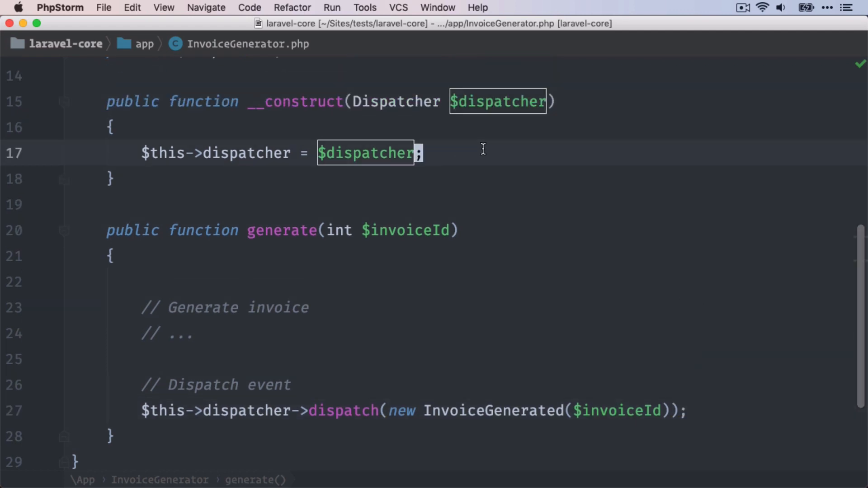
mouse_move(531, 207)
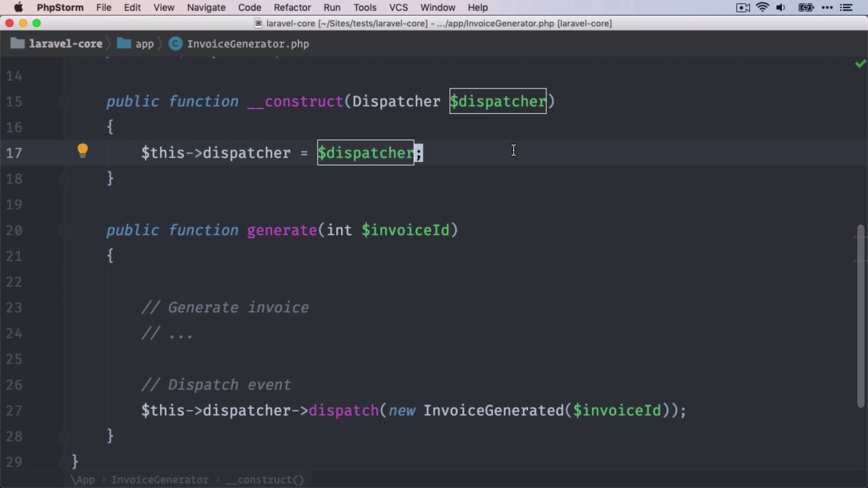
mouse_move(539, 172)
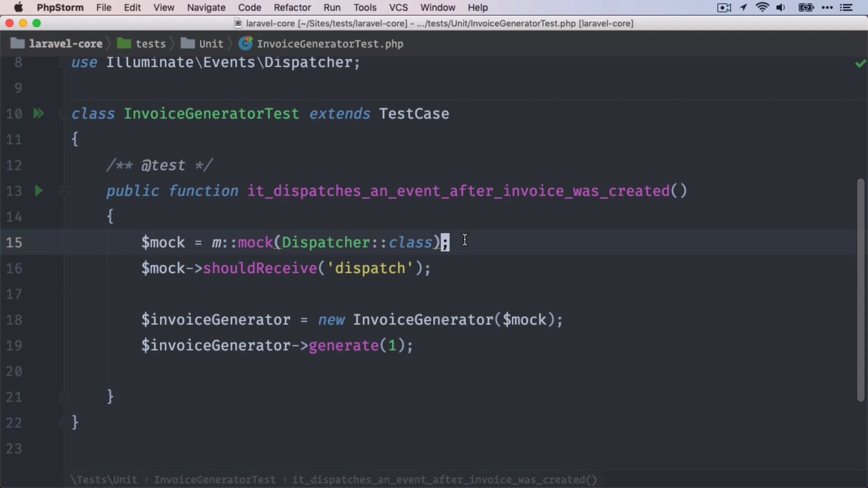
- Select text in InvoiceGeneratorTest.php's test that mocks Dispatcher and calls generate(1)
double_click(259, 269)
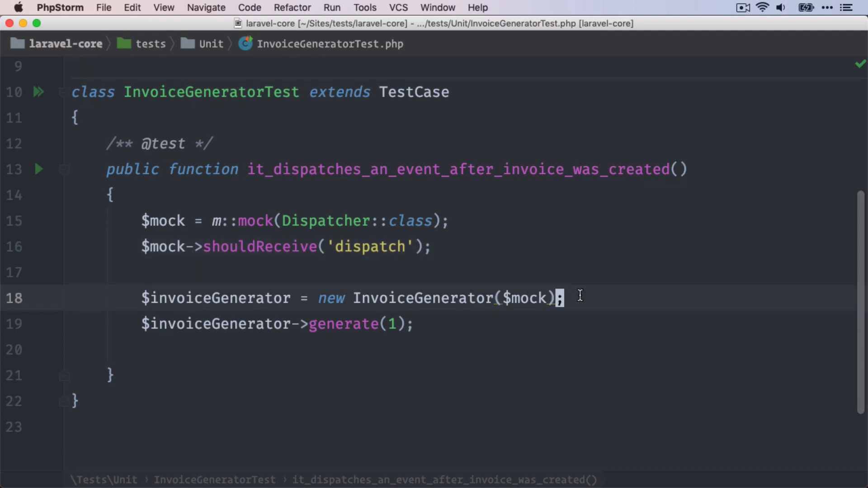
mouse_move(528, 298)
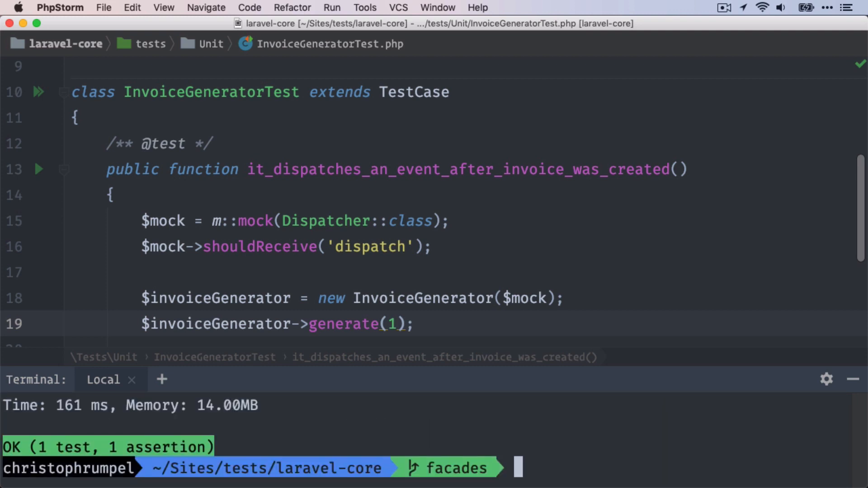
mouse_move(653, 402)
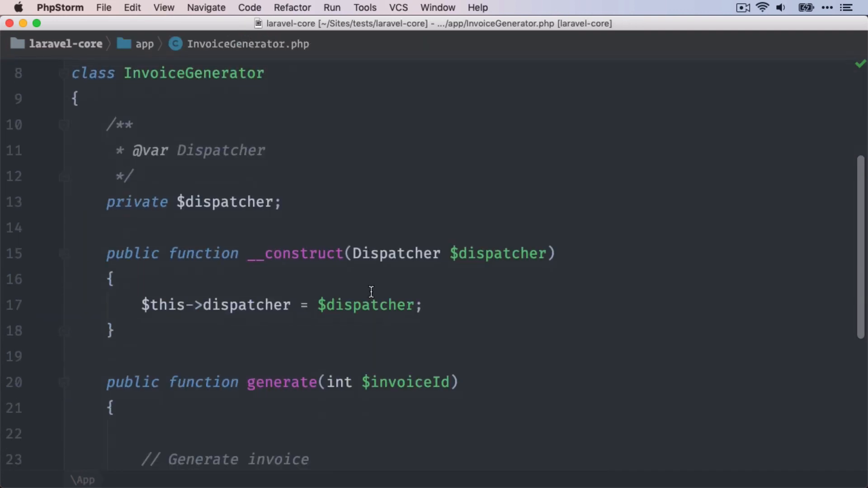
- Delete the dispatcher docblock, property and __construct, and comment out the dispatch call
left_click(172, 254)
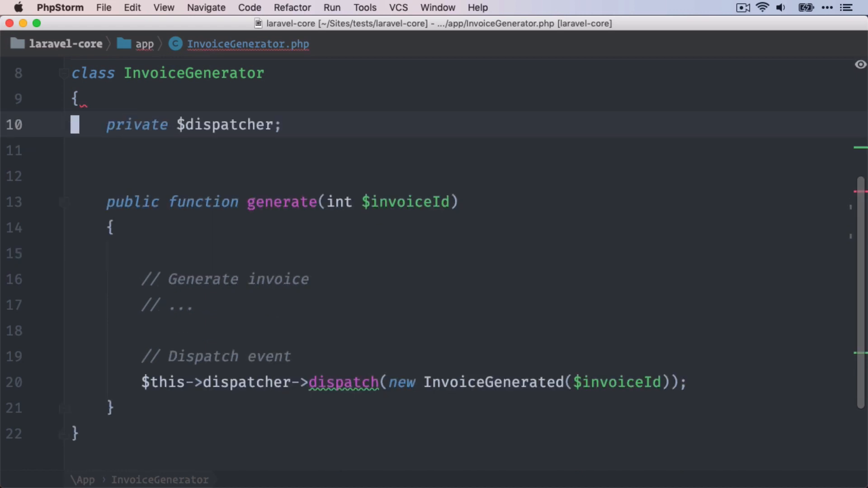
scroll("up", 3)
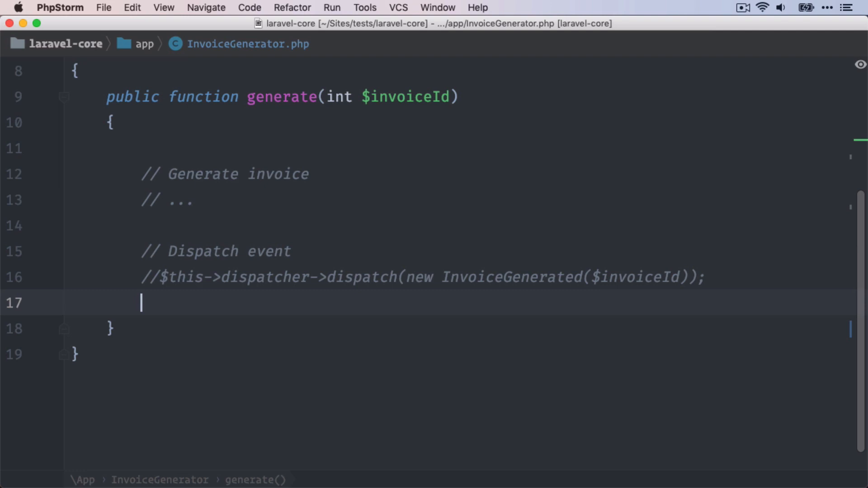
- Write Event::dispatch(new InvoiceGenerated($invoiceId)) in generate, importing the Illuminate\Support\Facades Event
type("Event")
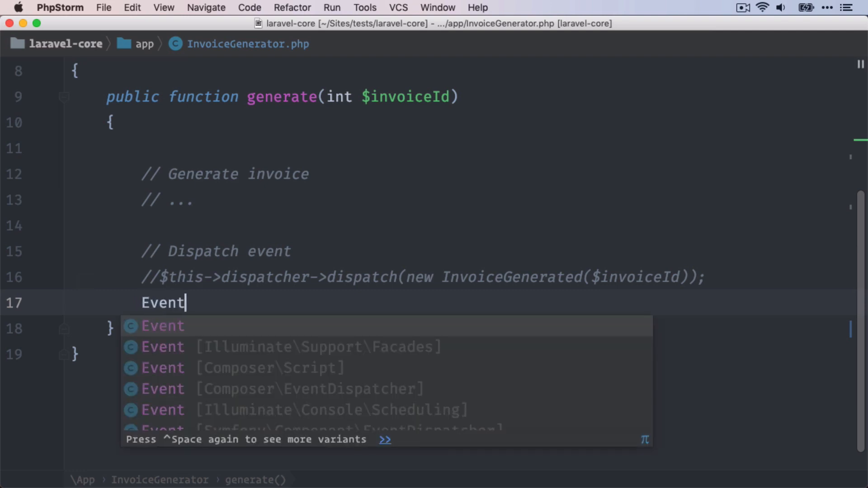
key("Down")
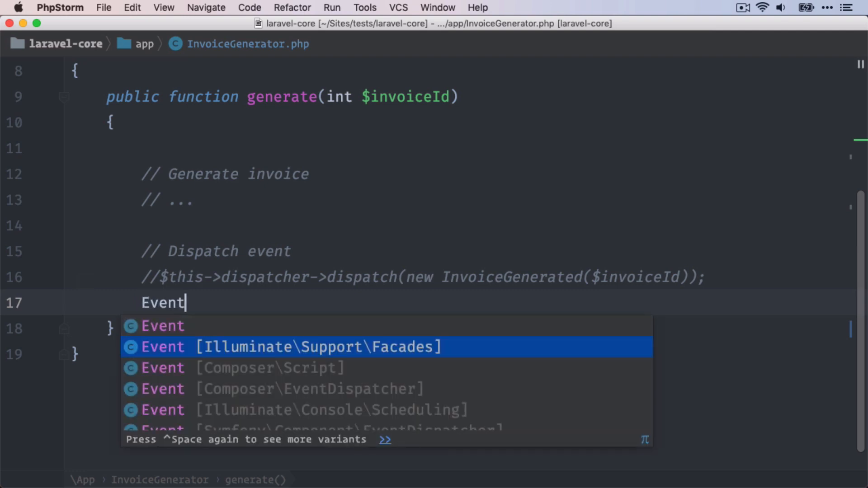
type("::d")
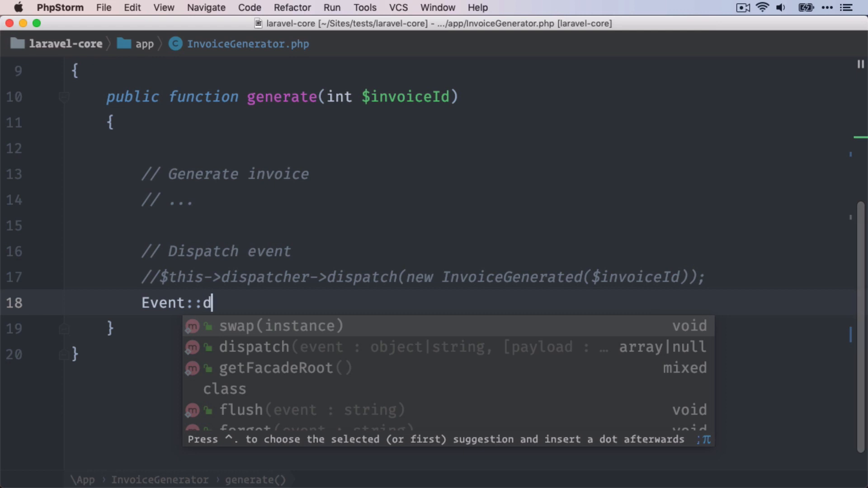
left_click(254, 346)
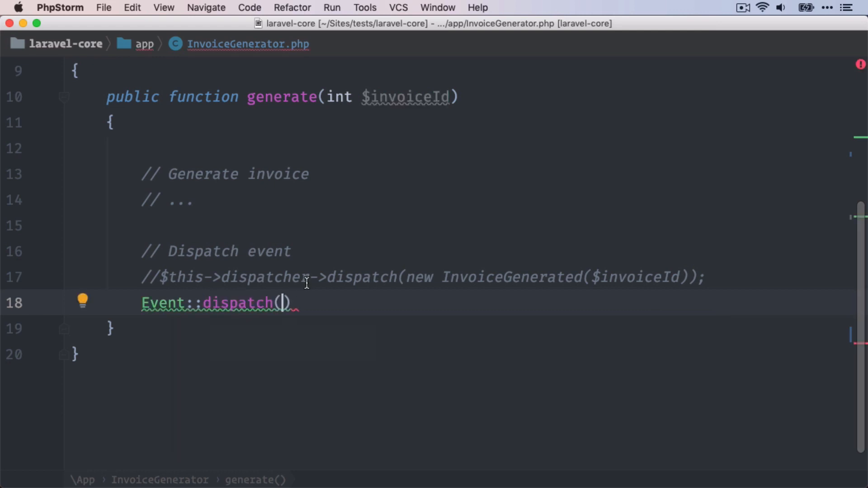
type("new InvoiceGenerated($invoiceId)")
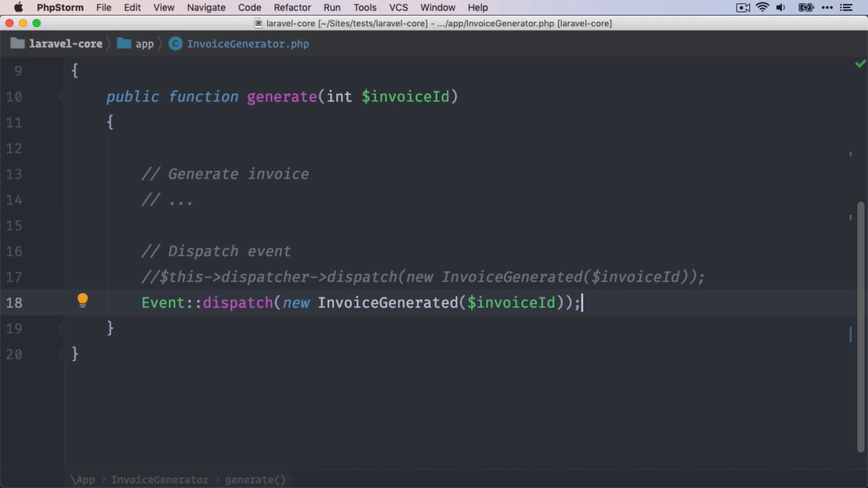
- Check the Event import and that the invoice route still works, then switch to InvoiceGeneratorTest.php
scroll("up", 3)
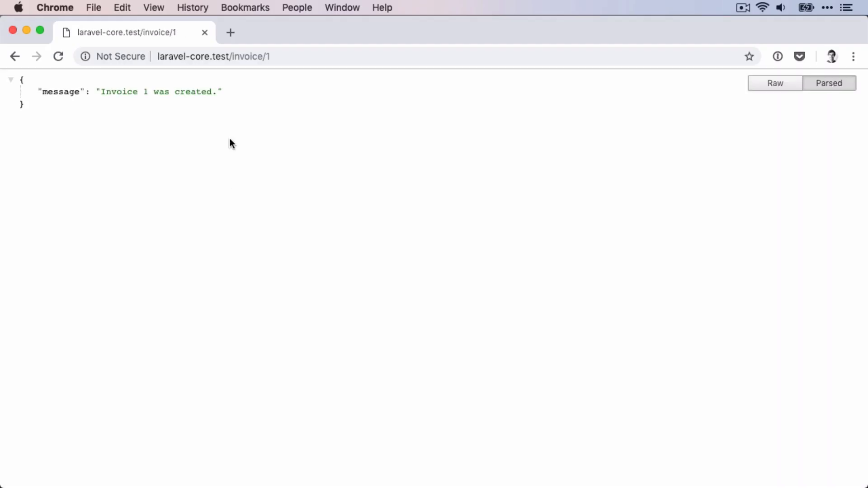
mouse_move(247, 92)
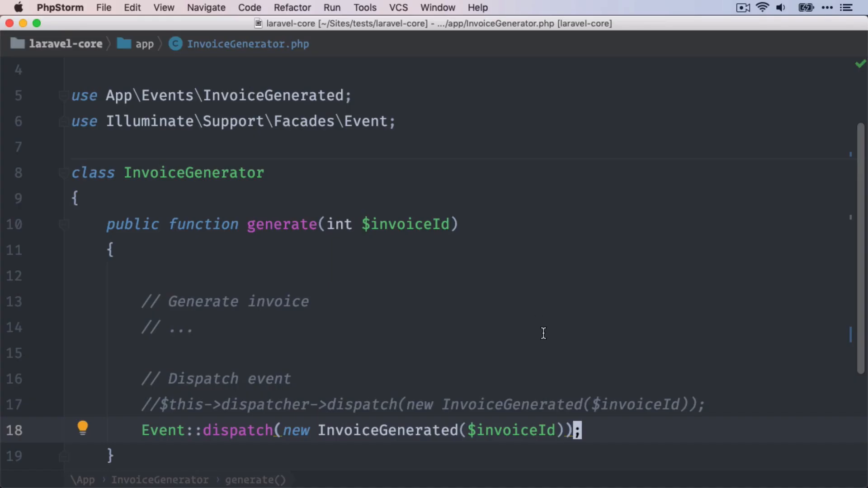
scroll("down", 3)
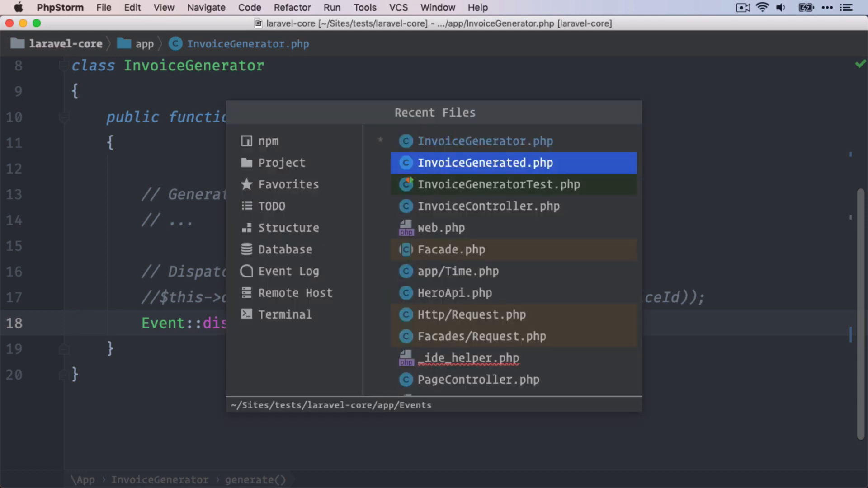
left_click(498, 184)
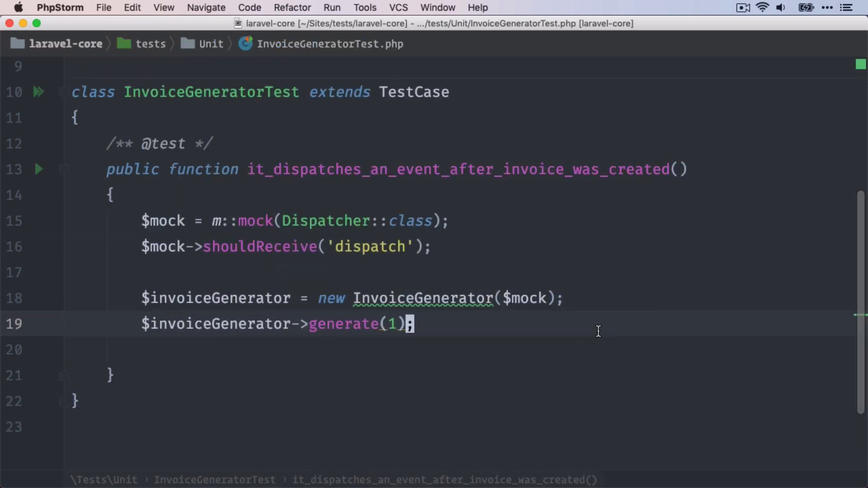
mouse_move(440, 299)
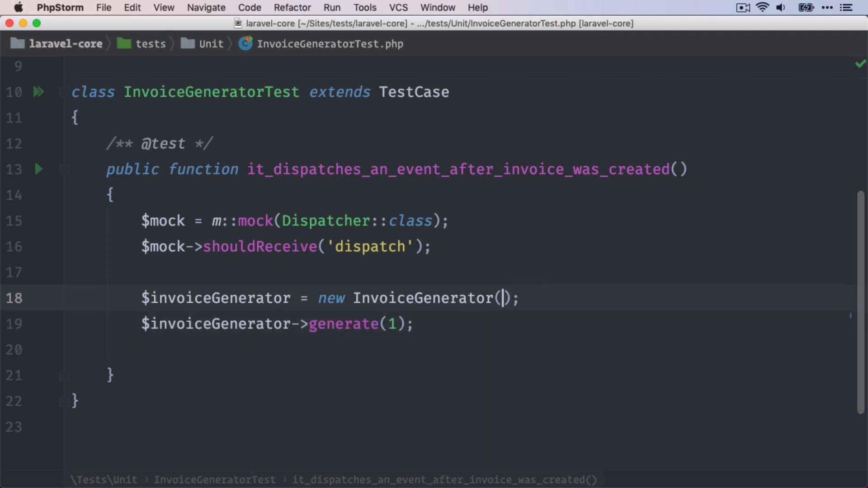
- Start an Event:: call atop the test method, importing Illuminate\Support\Facades\Event
double_click(254, 221)
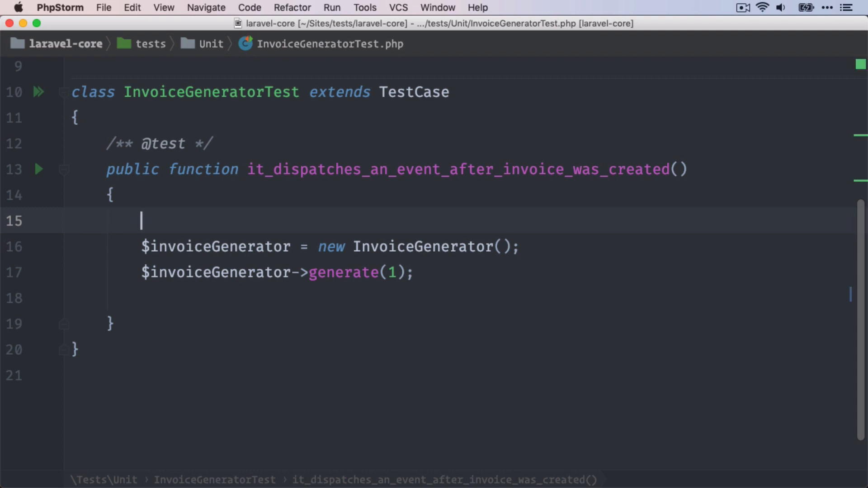
type("Event::")
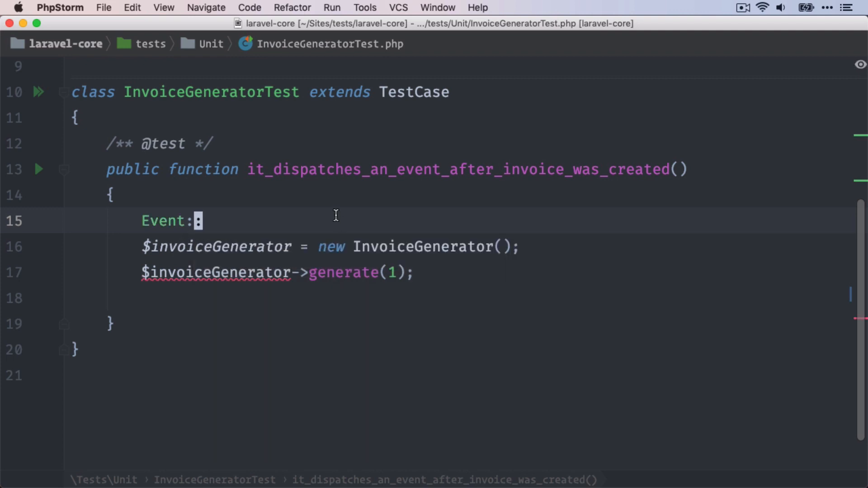
scroll("up", 3)
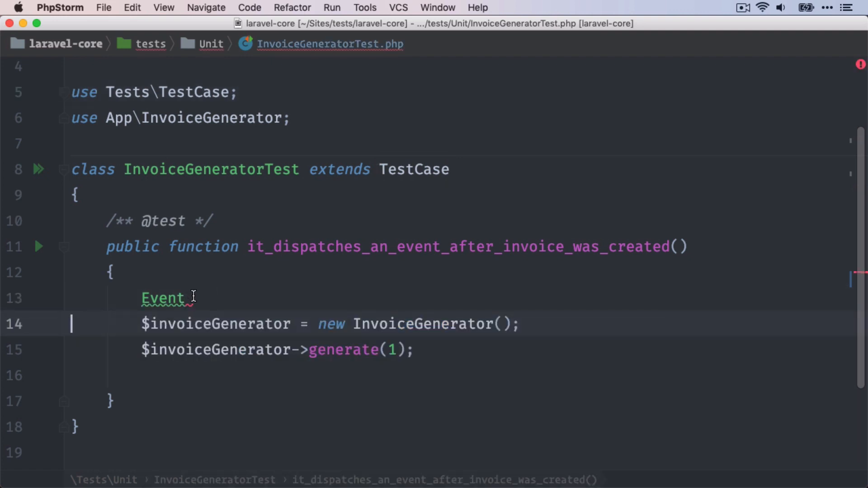
type("::")
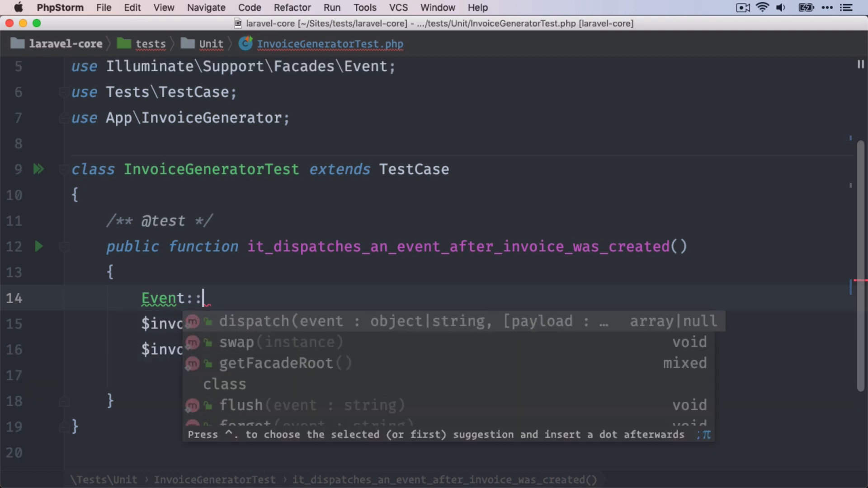
- Complete the line as Event::shouldReceive('dispatch'); above the InvoiceGenerator creation
type("shouldReceive(")
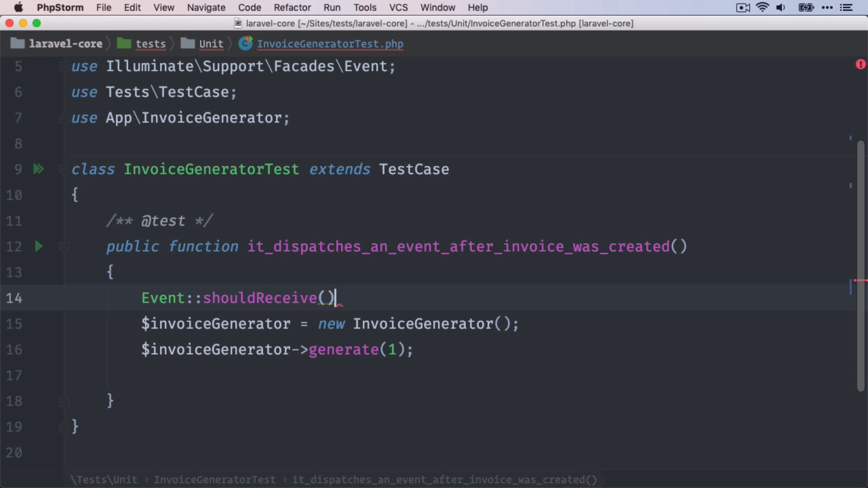
type("'dispat'")
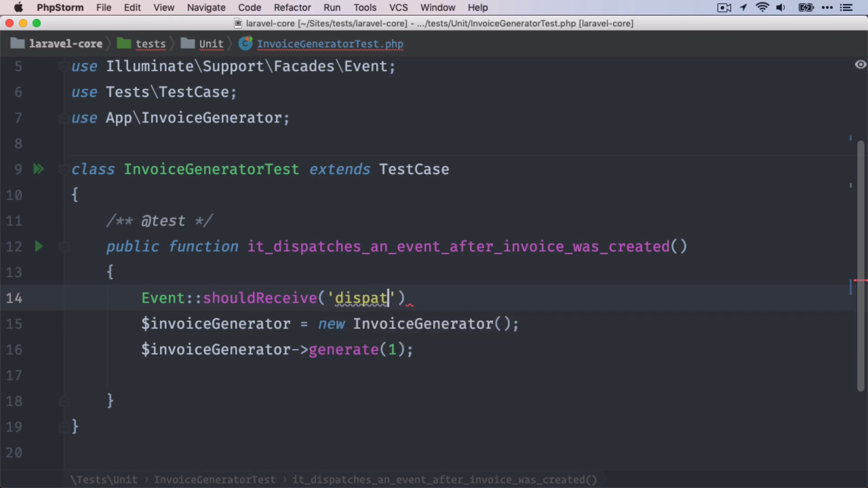
type("ch")
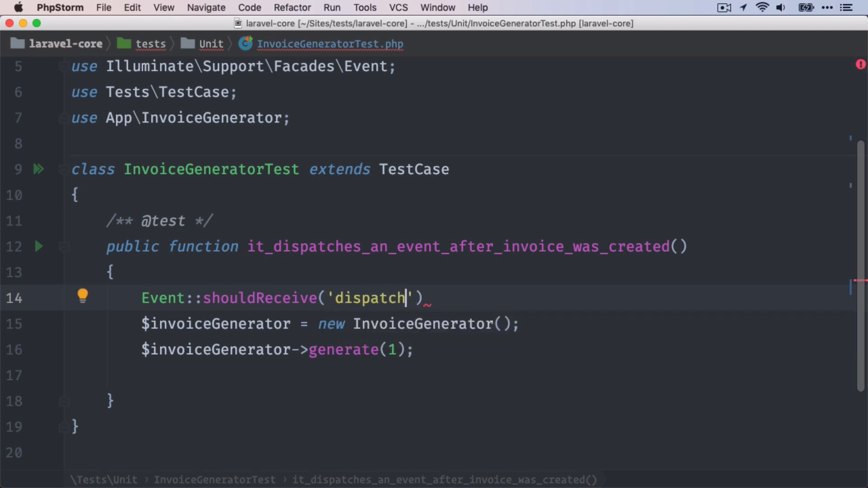
type(";")
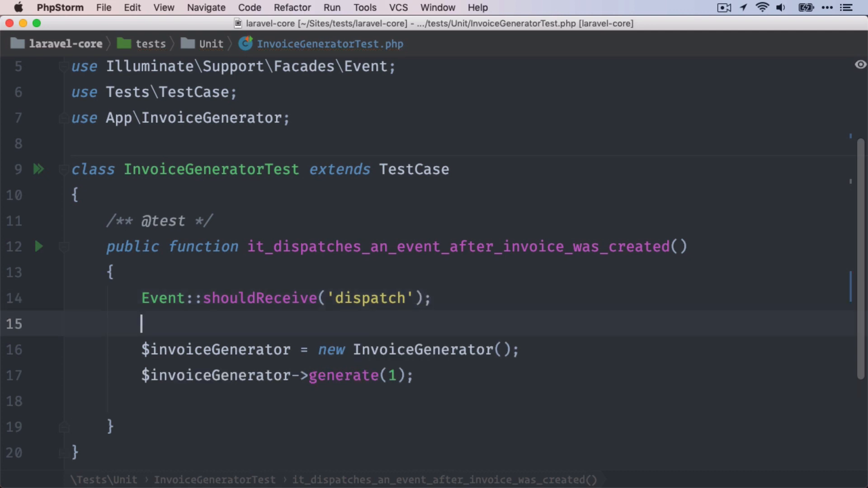
left_click(371, 297)
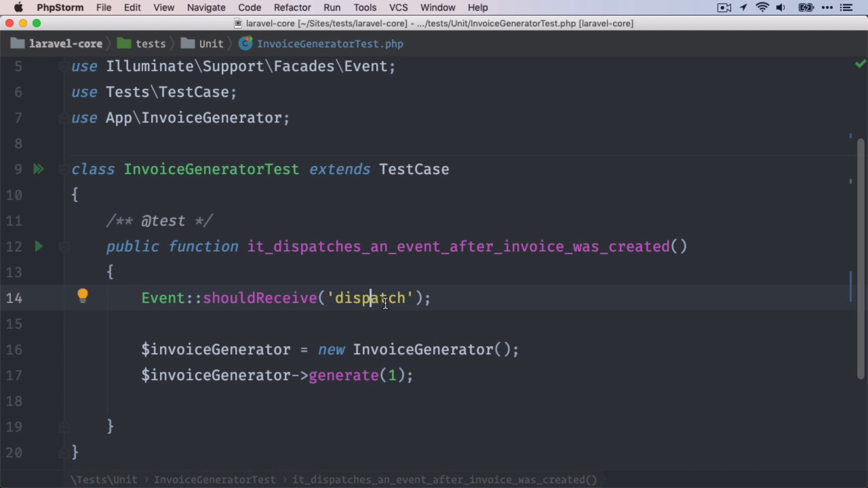
mouse_move(392, 350)
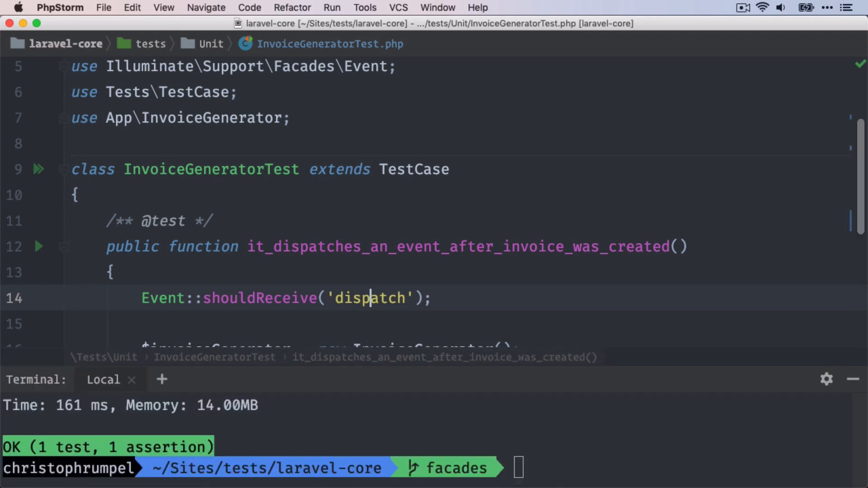
- Run phpunit tests/Unit/InvoiceGeneratorTest.php, passing with one test and one assertion
type("phpunit tests/Unit/InvoiceGeneratorTest.php")
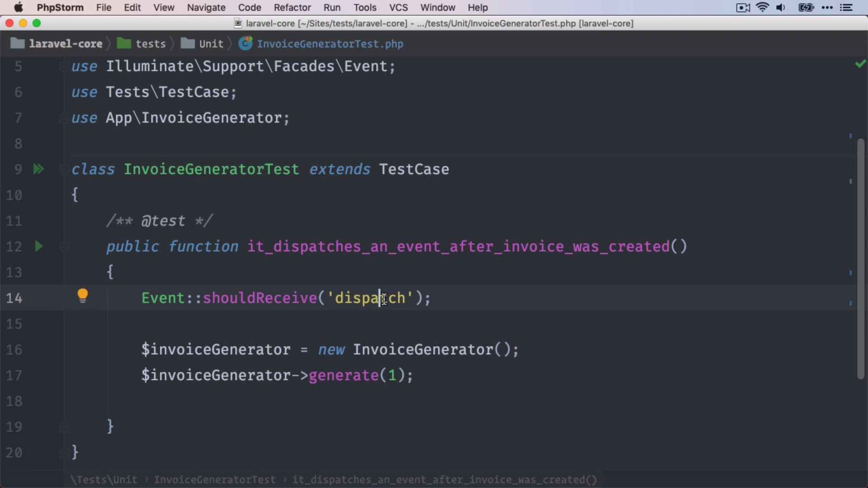
mouse_move(281, 298)
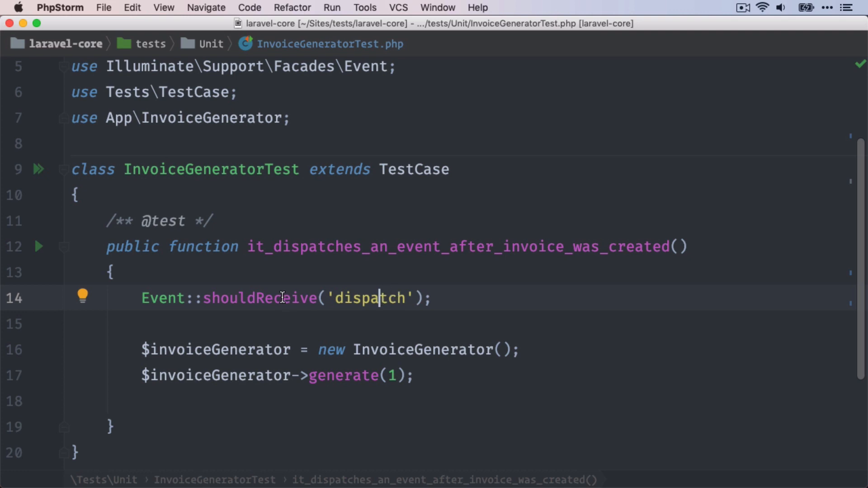
- Follow shouldReceive into Facade.php, then follow createFreshMockInstance's swap call to its definition
double_click(259, 297)
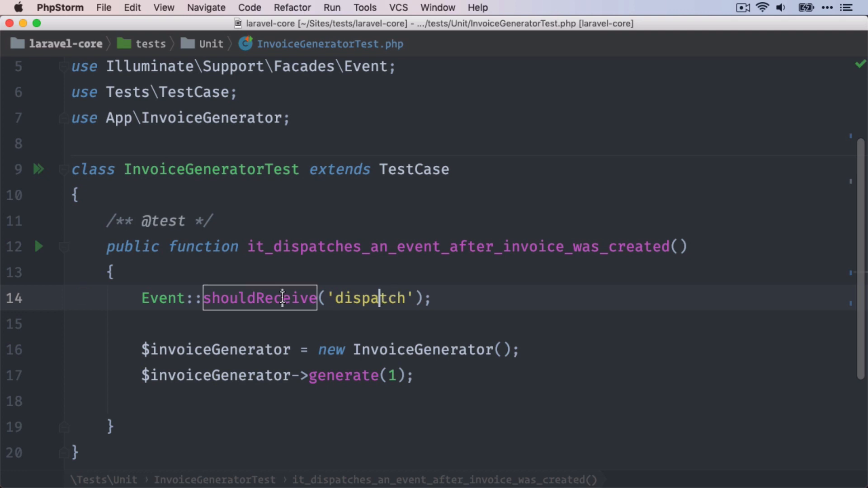
left_click(259, 298)
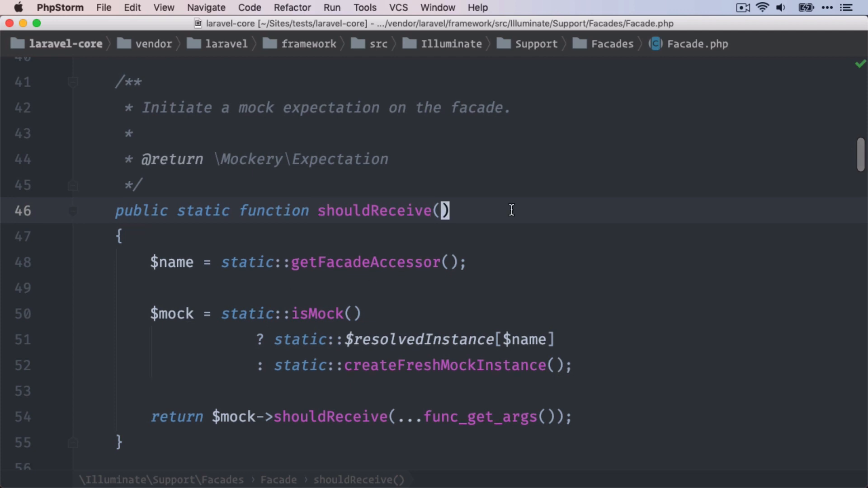
mouse_move(509, 254)
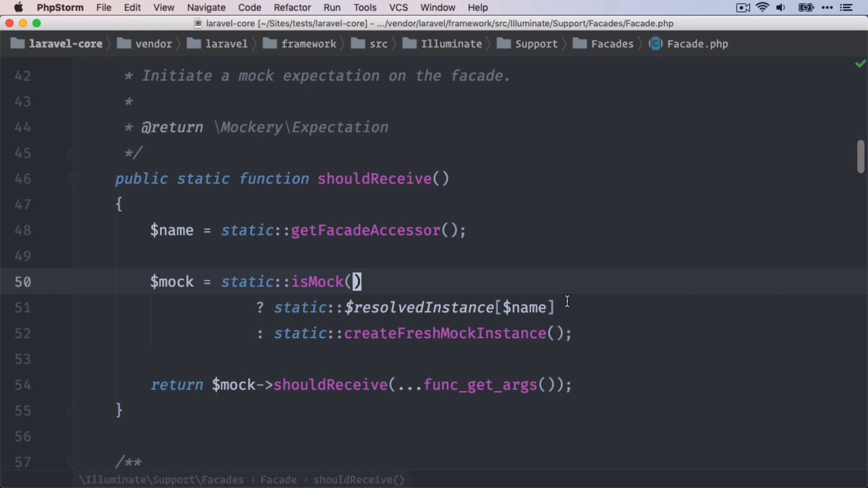
mouse_move(446, 333)
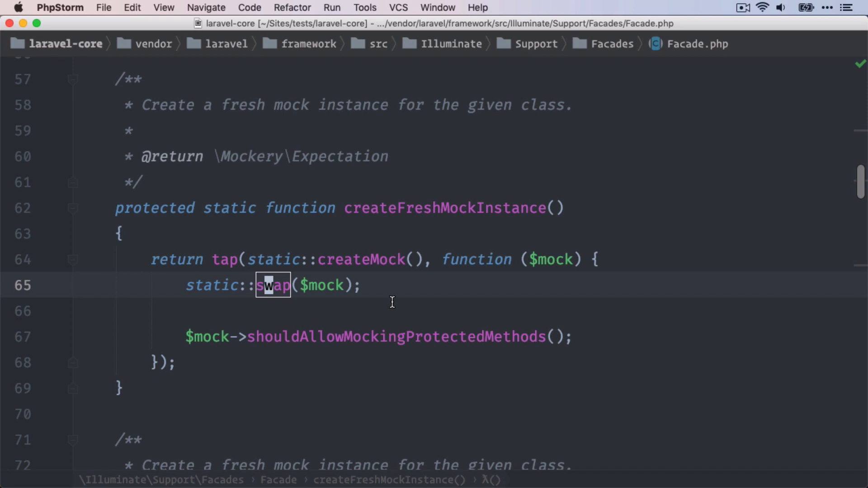
left_click(567, 337)
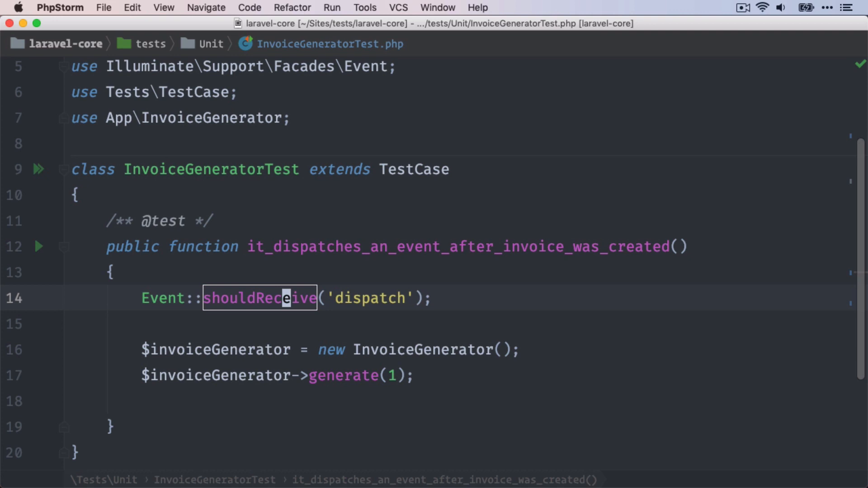
mouse_move(261, 297)
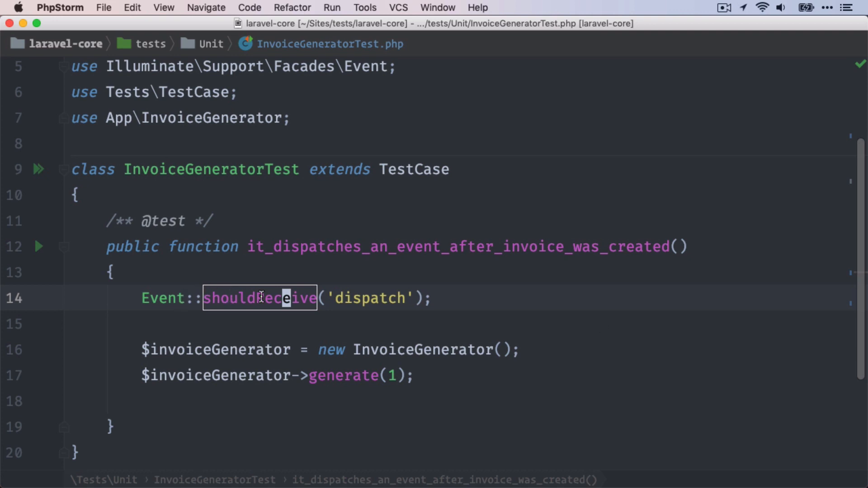
- In InvoiceGeneratorTest.php, add a new line below shouldReceive('dispatch') beginning with Event::
left_click(445, 298)
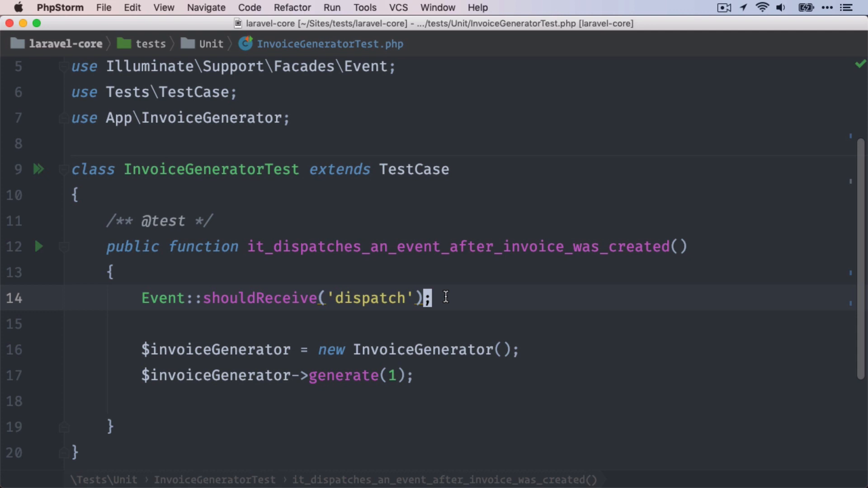
mouse_move(155, 286)
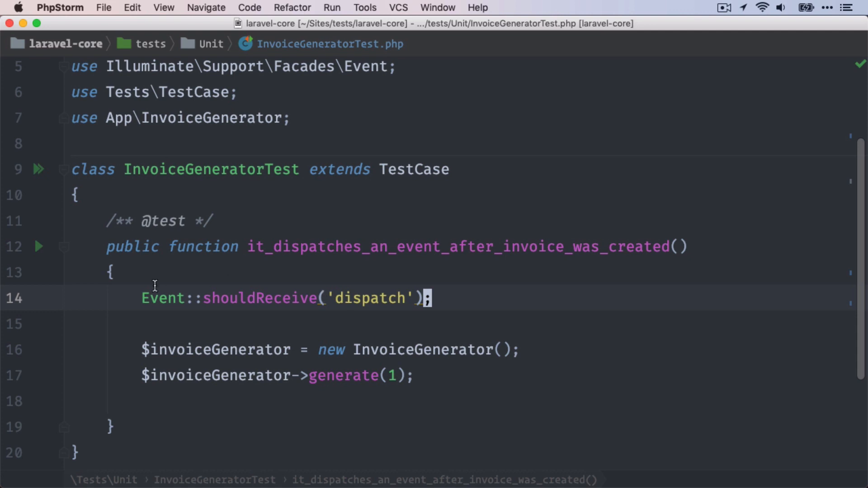
mouse_move(209, 288)
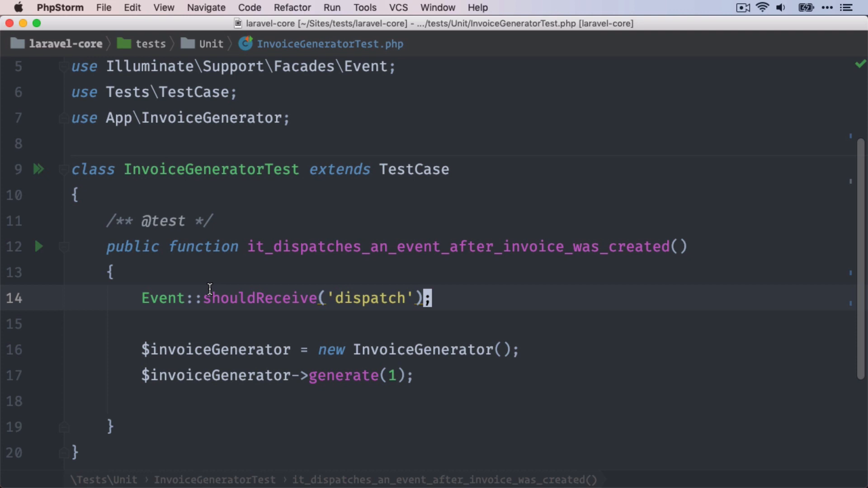
mouse_move(370, 300)
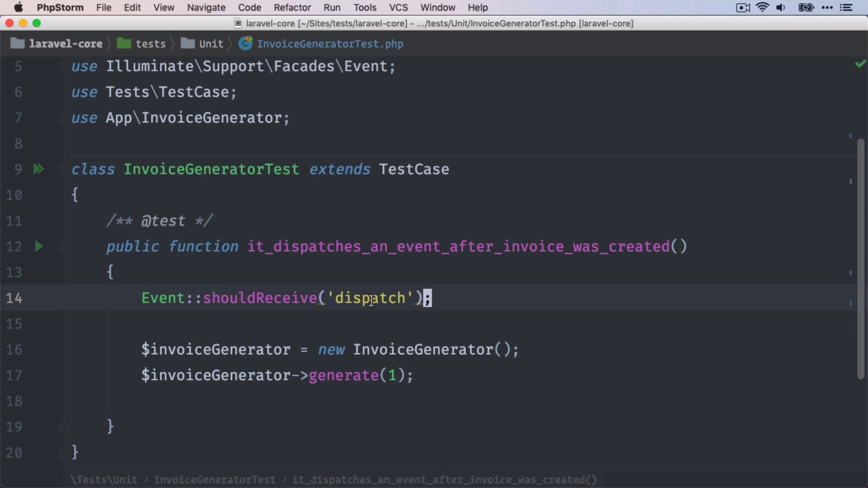
mouse_move(466, 292)
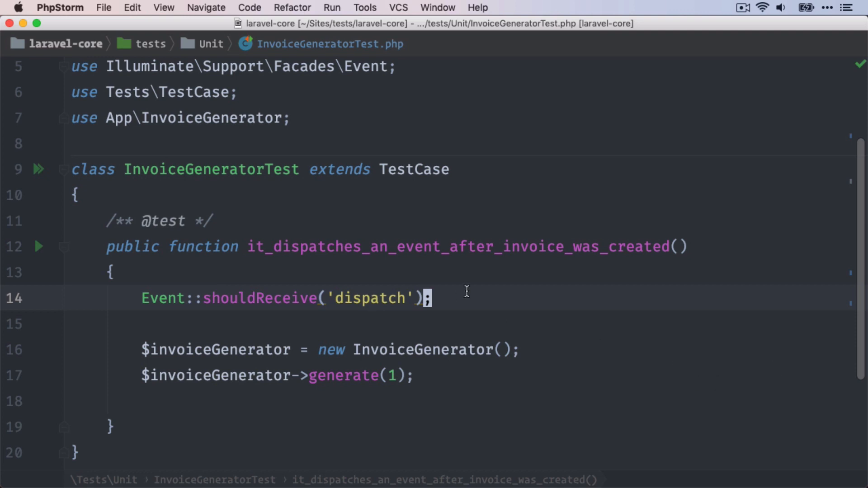
type("Event::")
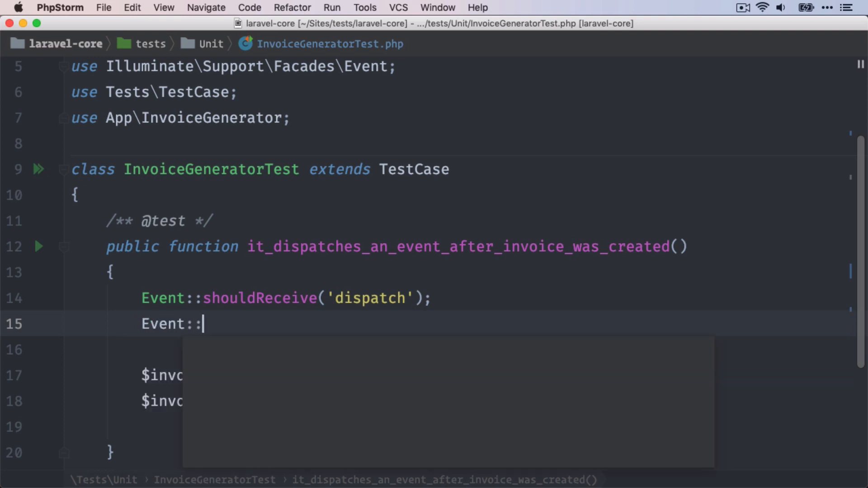
- Rewrite line 14 as Event::fake(); and jump to fake's declaration in Event.php
type("swap")
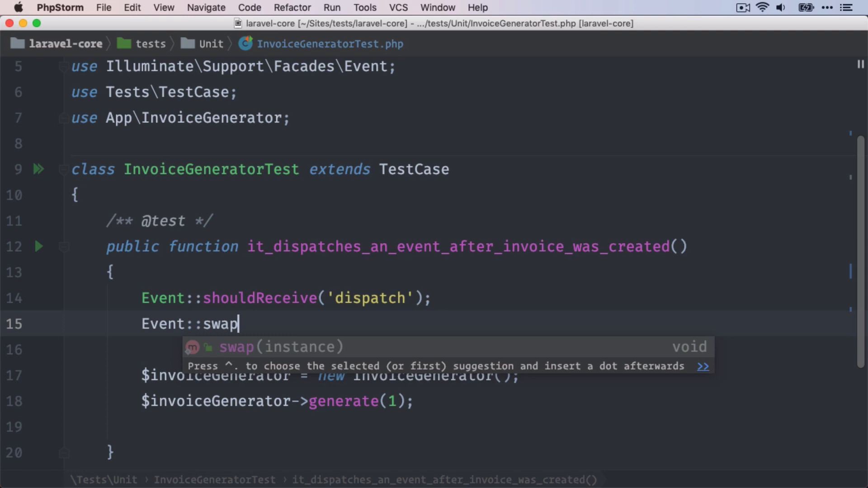
type("(new CustomEvent")
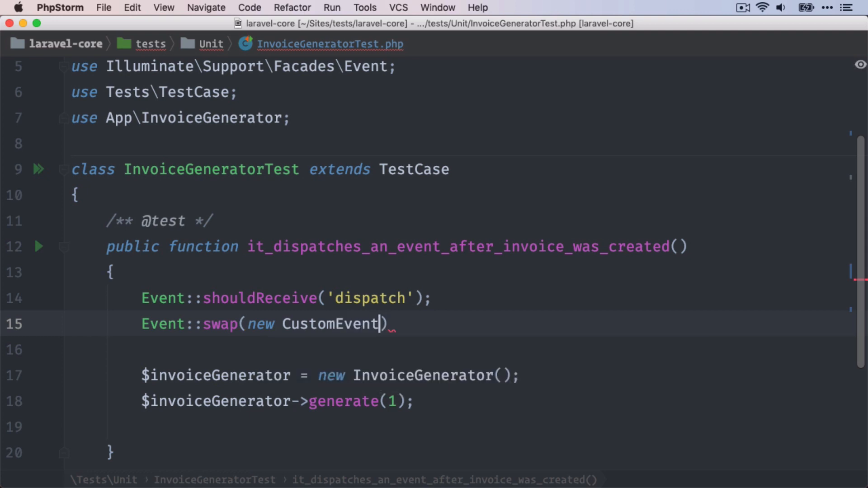
type("Mock")
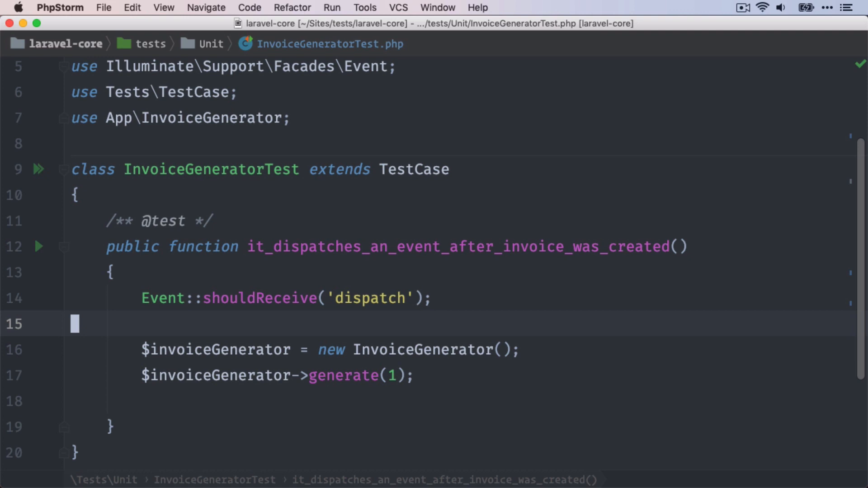
mouse_move(504, 284)
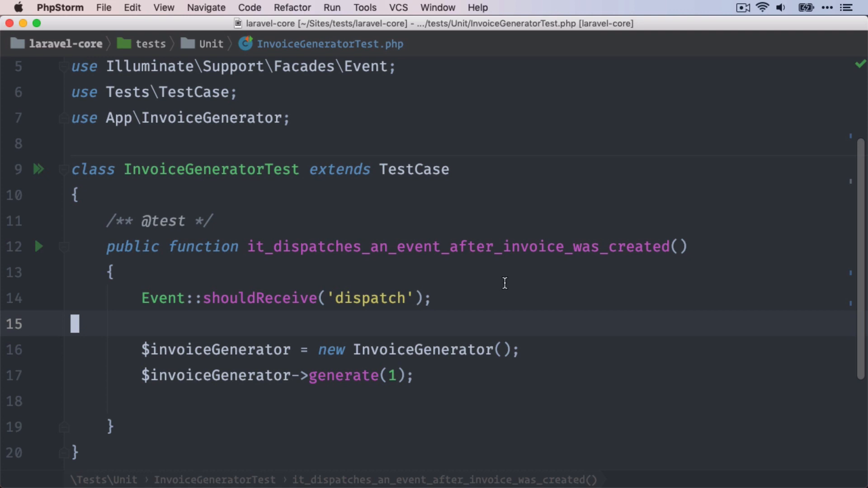
mouse_move(216, 301)
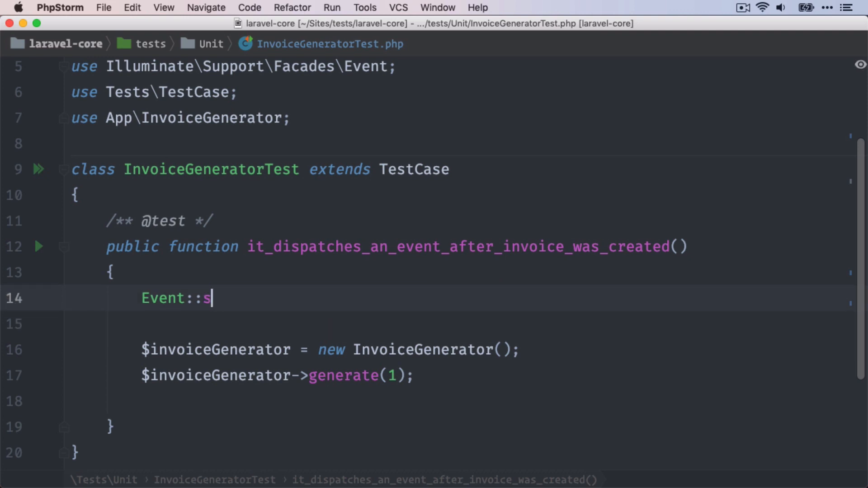
type("ake();")
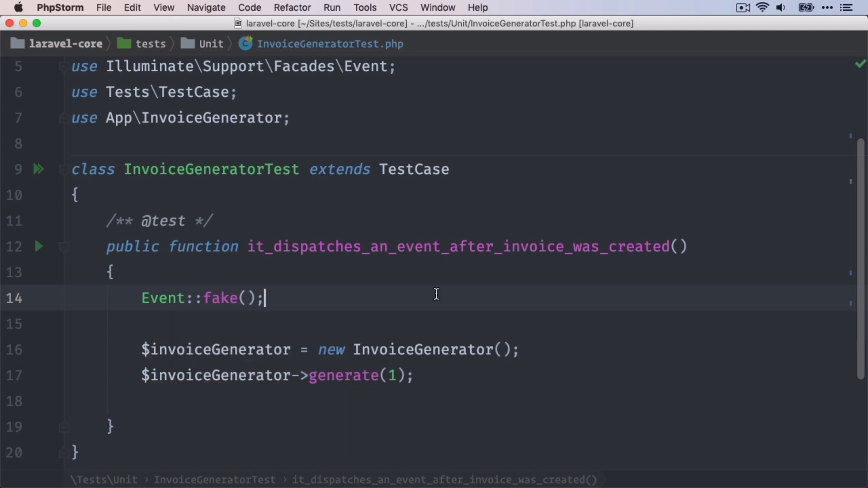
left_click(221, 298)
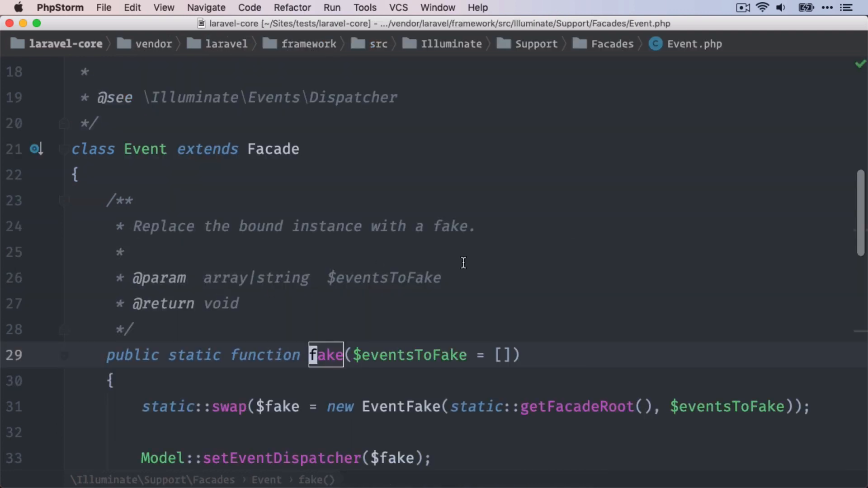
- Navigate from the fake() body to the EventFake::__construct definition
scroll("down", 3)
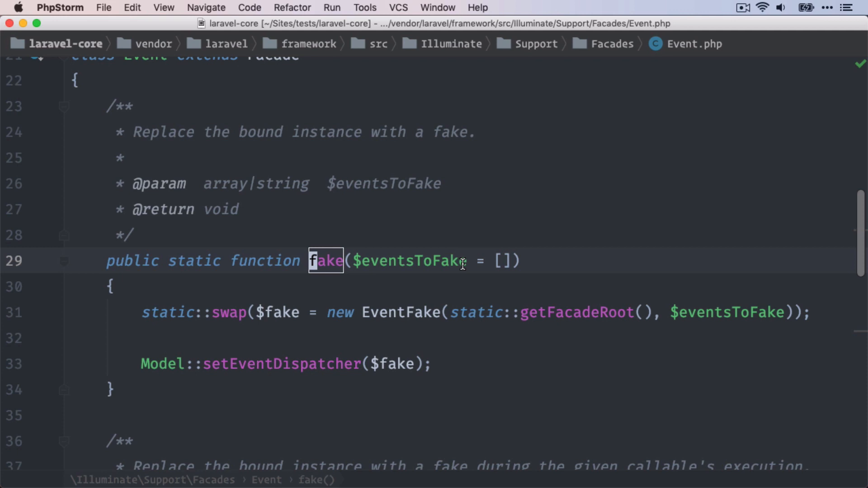
mouse_move(425, 311)
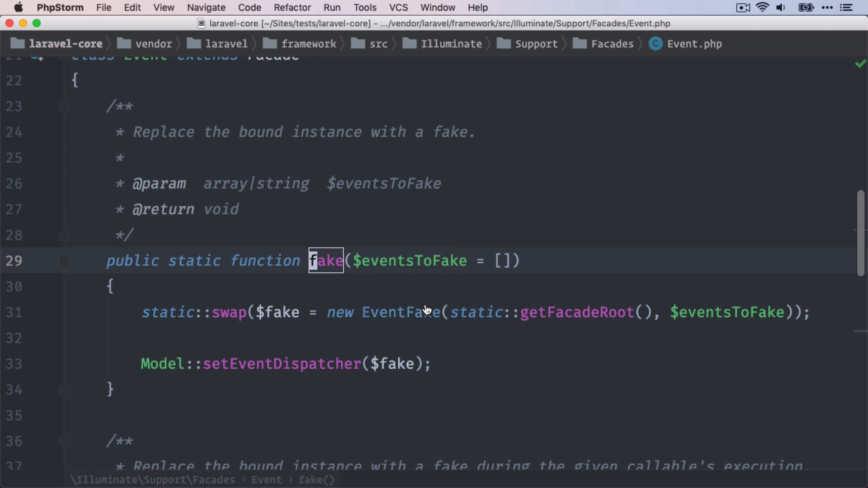
left_click(401, 312)
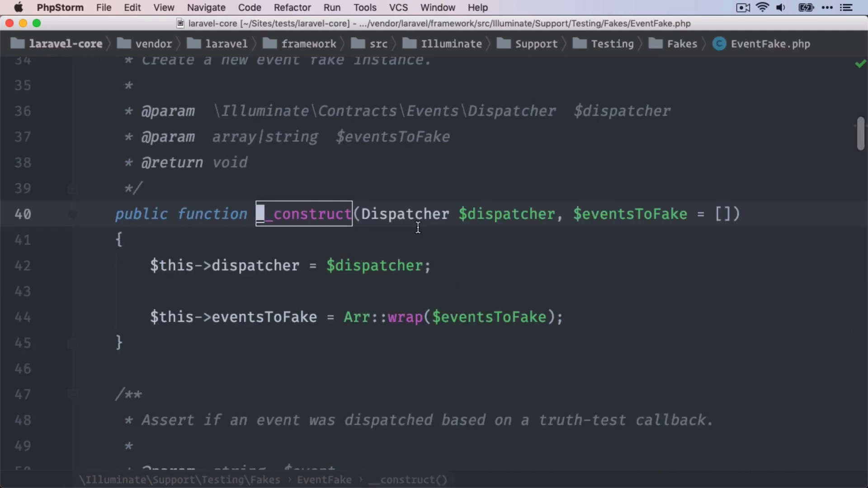
- Read EventFake's assertDispatched and assertDispatchedTimes, highlighting uses of the $times parameter
scroll("down", 3)
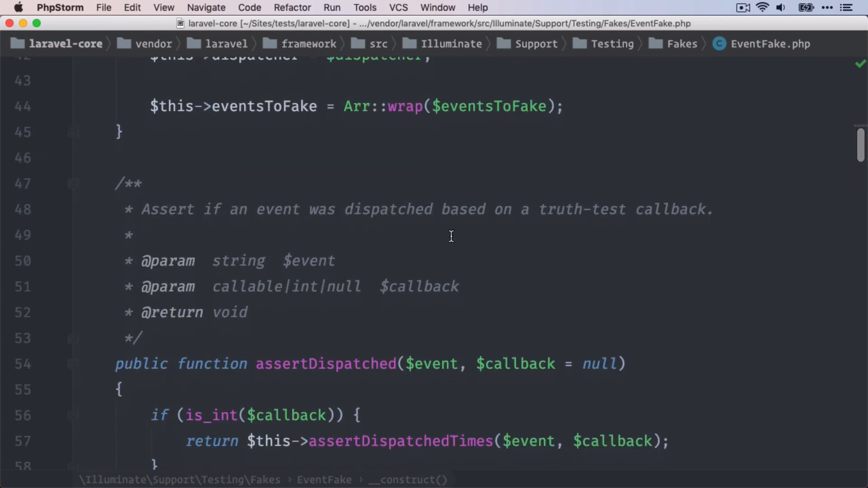
scroll("down", 3)
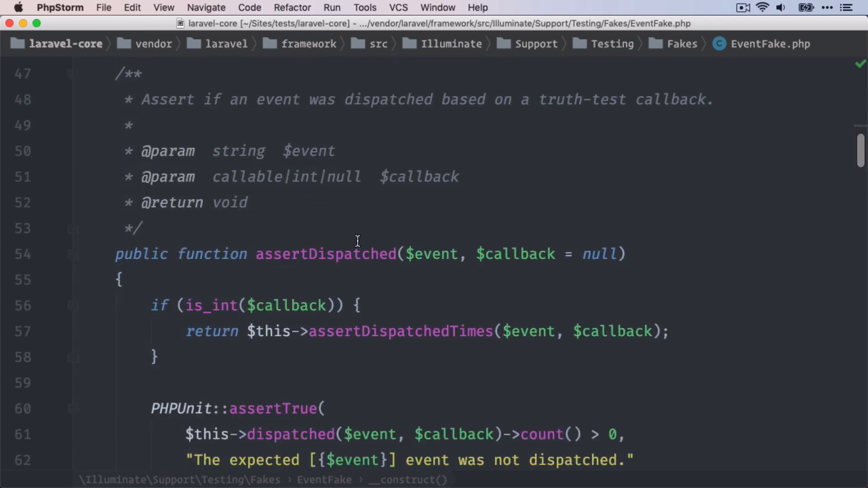
scroll("down", 3)
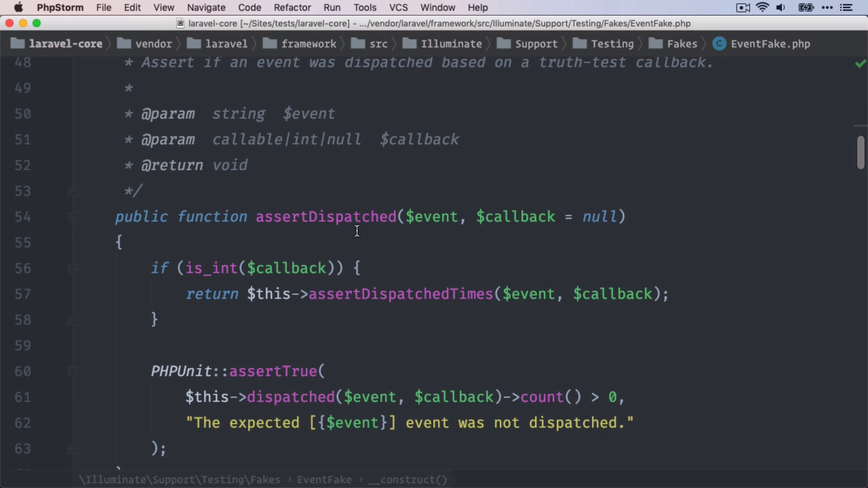
mouse_move(347, 198)
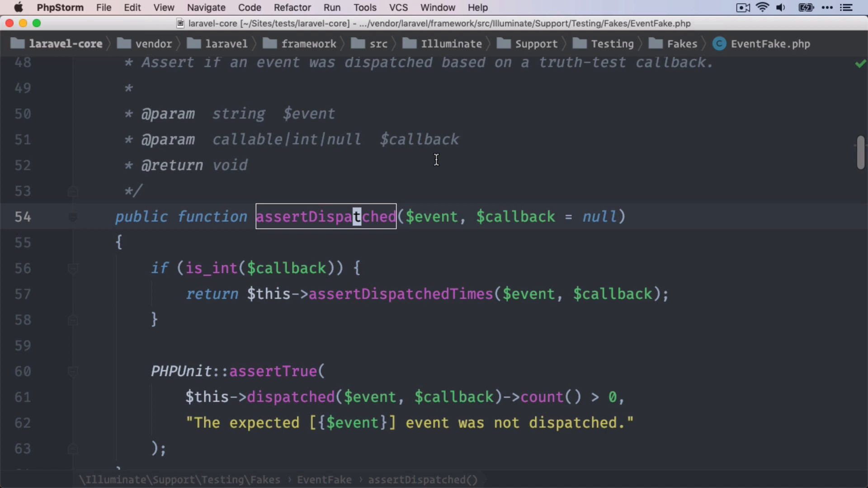
scroll("down", 3)
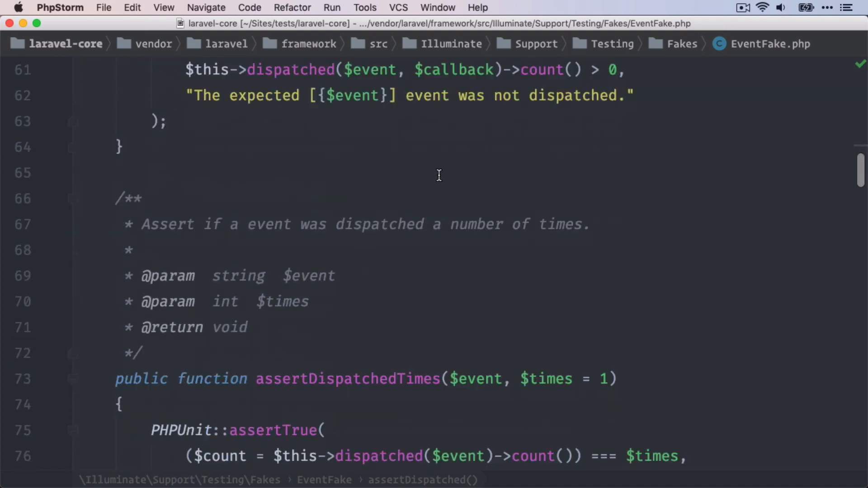
double_click(347, 238)
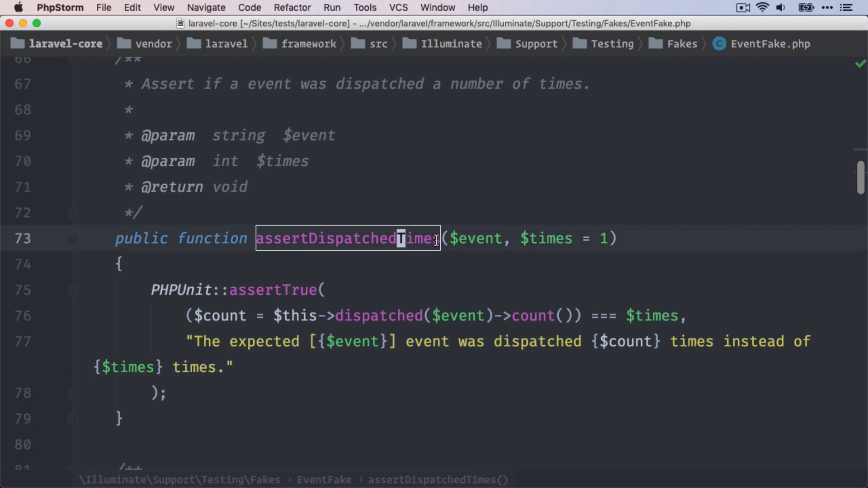
left_click(546, 239)
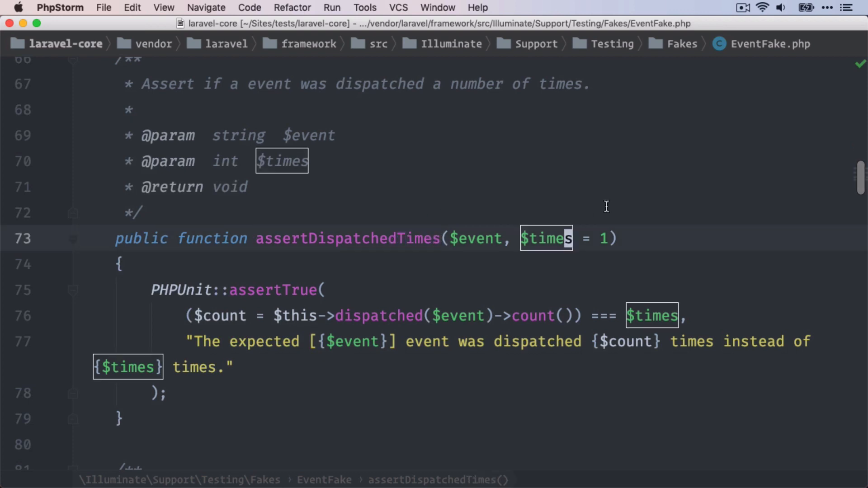
scroll("down", 3)
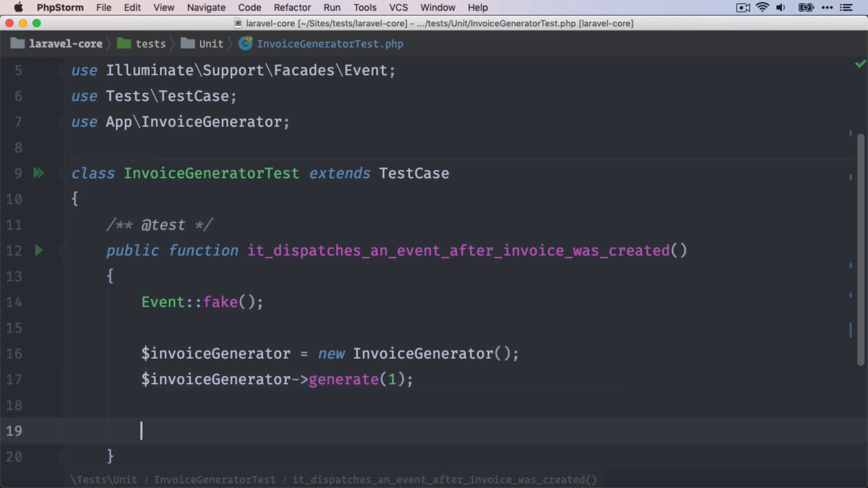
- Write Event::assertDispatched(InvoiceGenerated::class) after generate(1), importing App\Events\InvoiceGenerated
type("Event::")
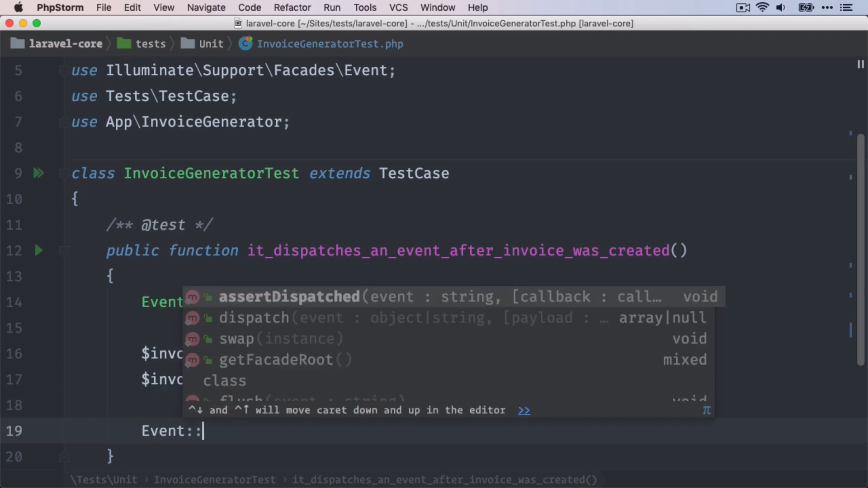
type("as")
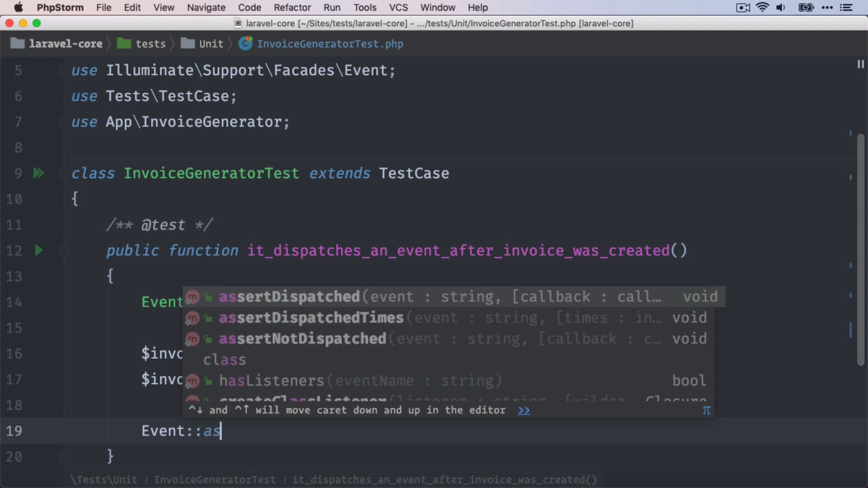
left_click(288, 297)
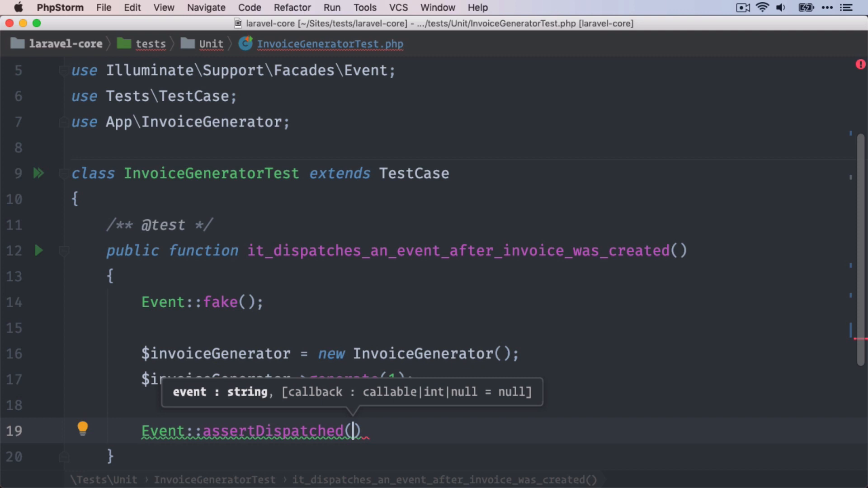
type("Invoi")
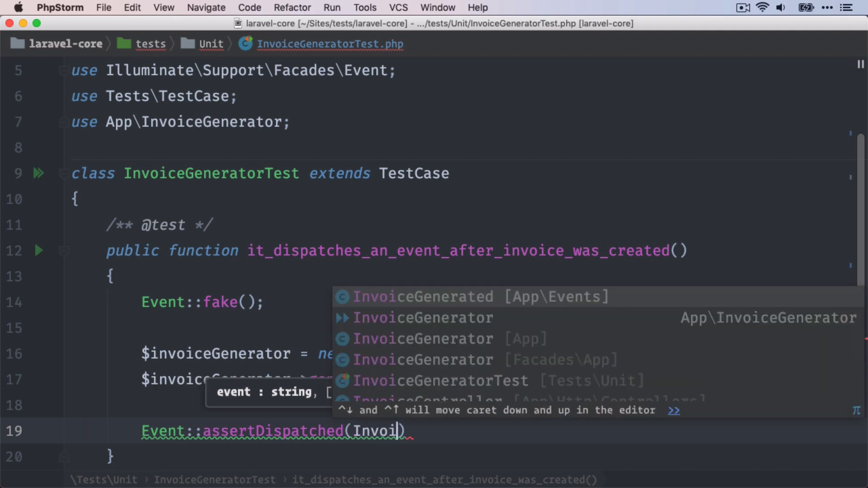
left_click(422, 296)
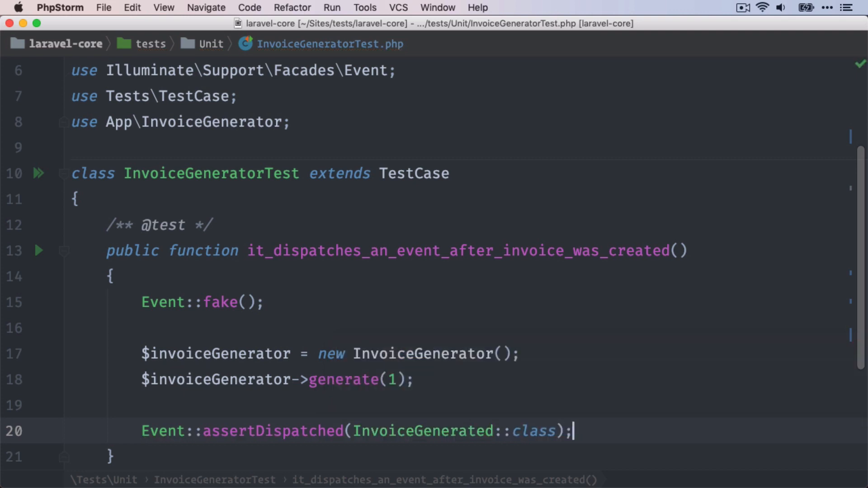
mouse_move(252, 379)
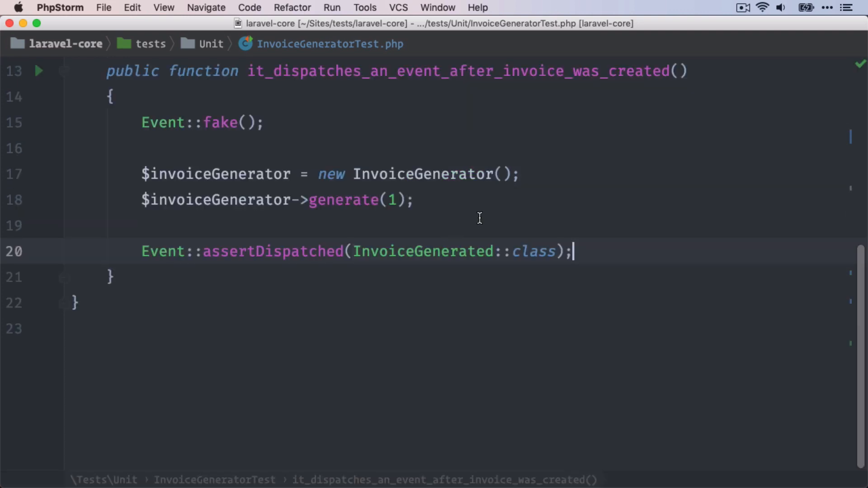
scroll("up", 3)
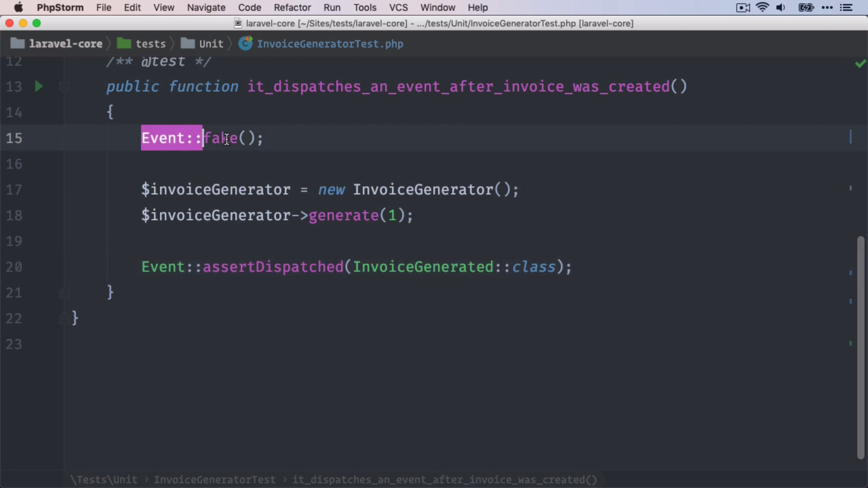
left_click(316, 138)
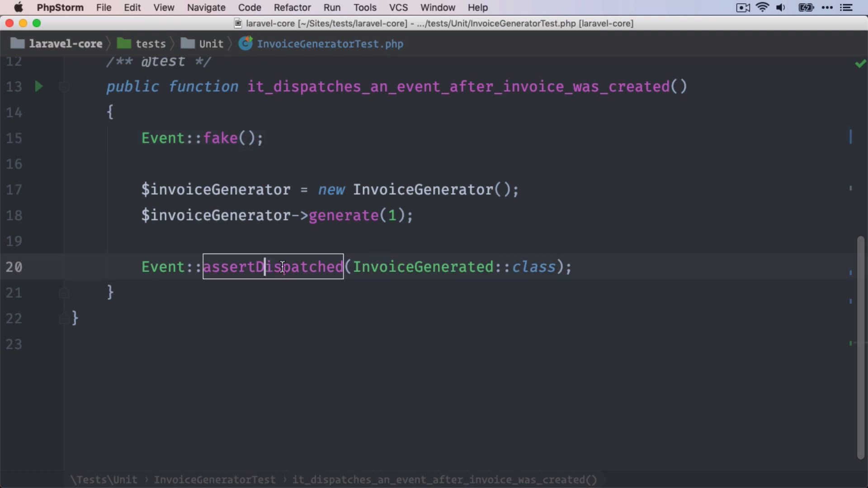
mouse_move(358, 215)
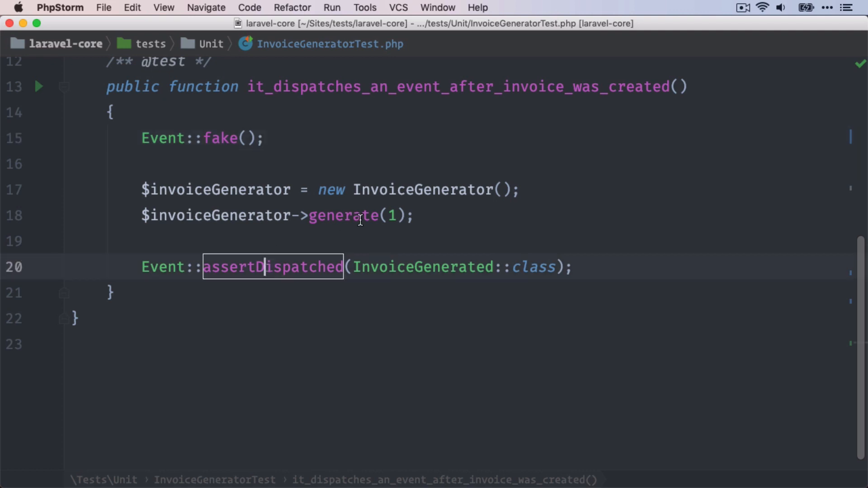